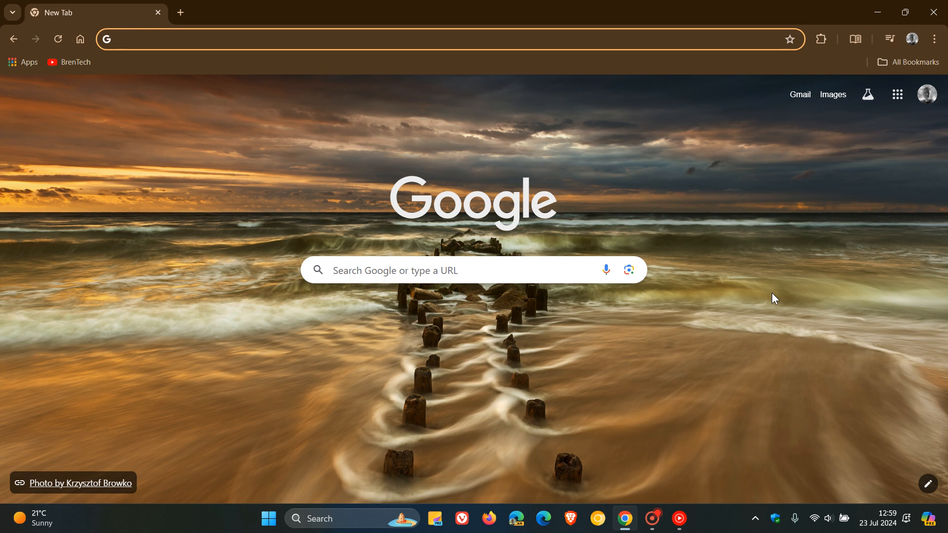
mouse_move(749, 221)
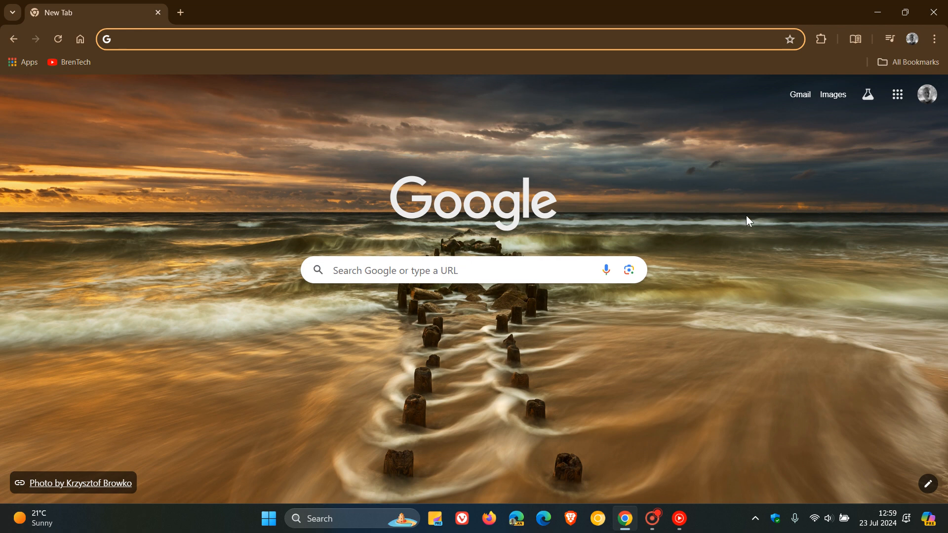
mouse_move(760, 327)
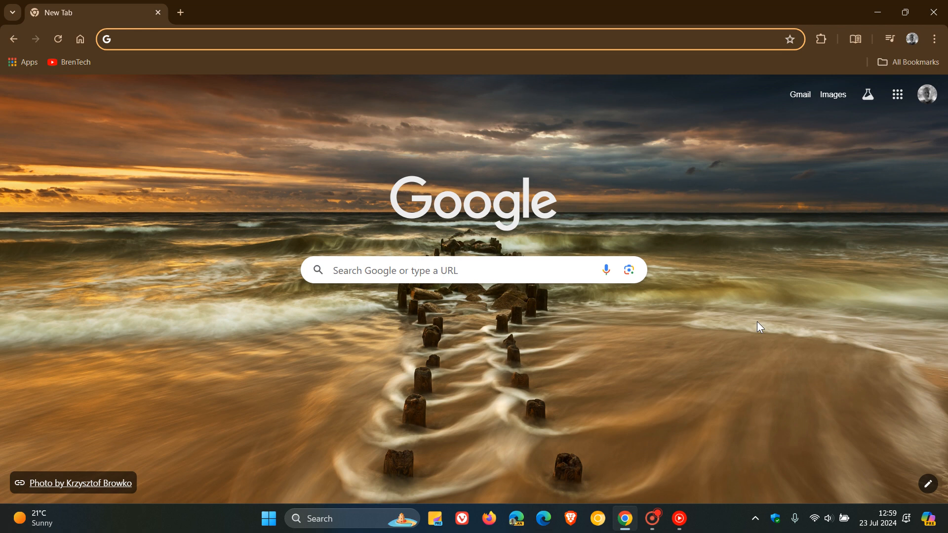
mouse_move(927, 93)
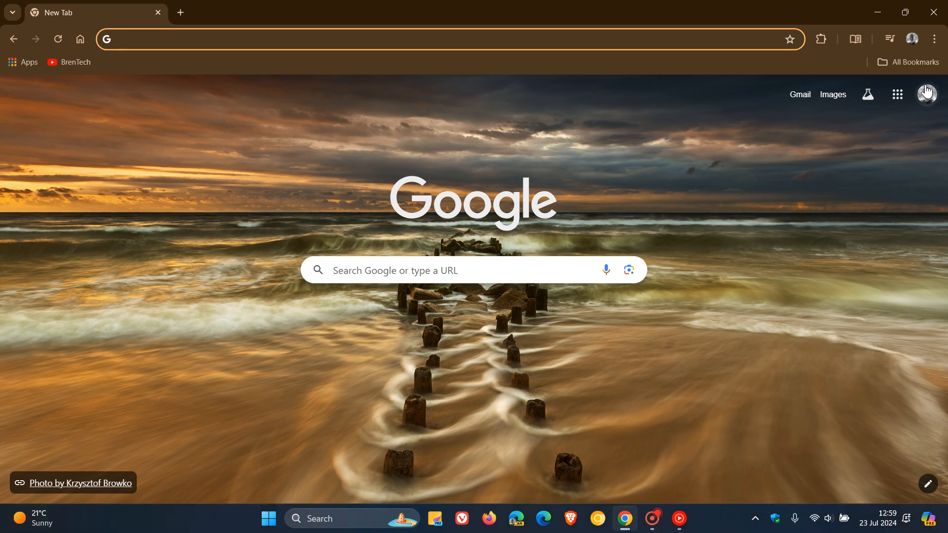
Reach Chrome's Privacy and security settings through the main menu's Settings entry.
click(934, 38)
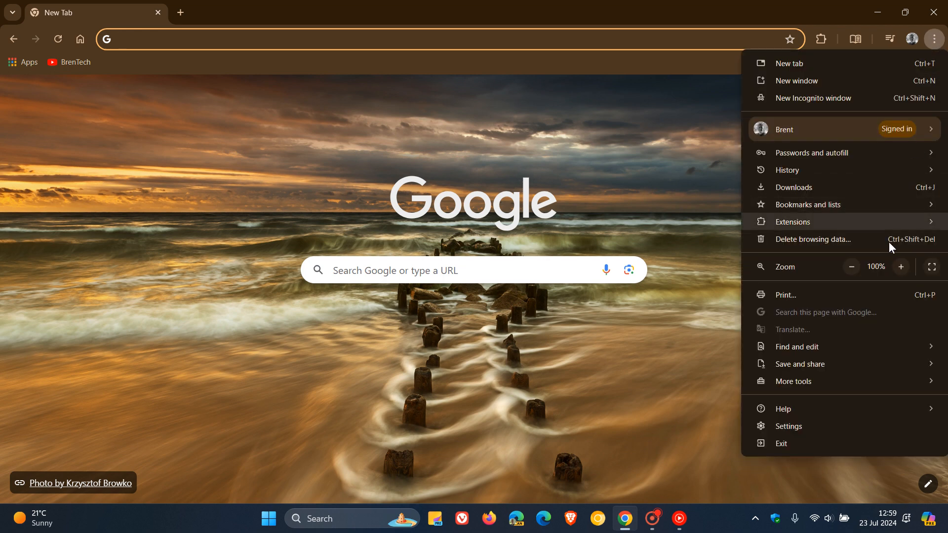
mouse_move(788, 426)
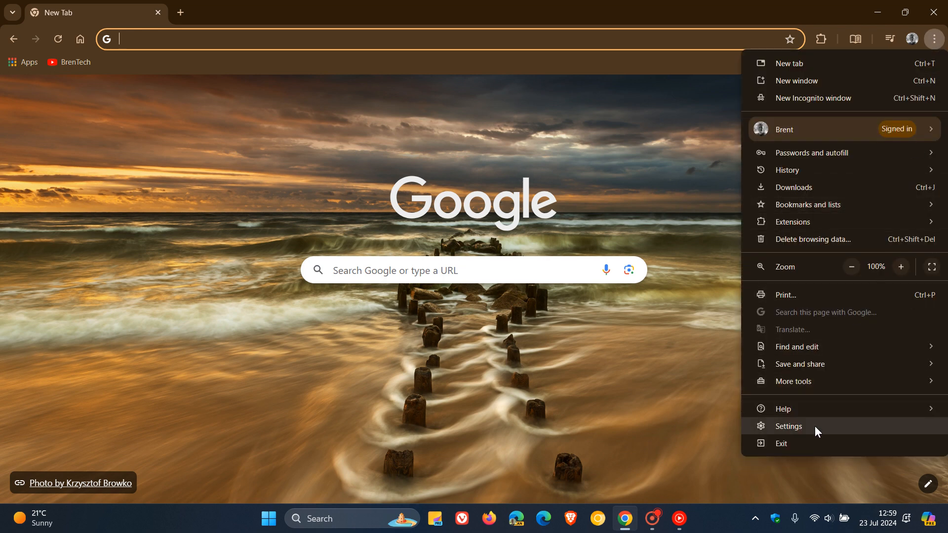
click(790, 427)
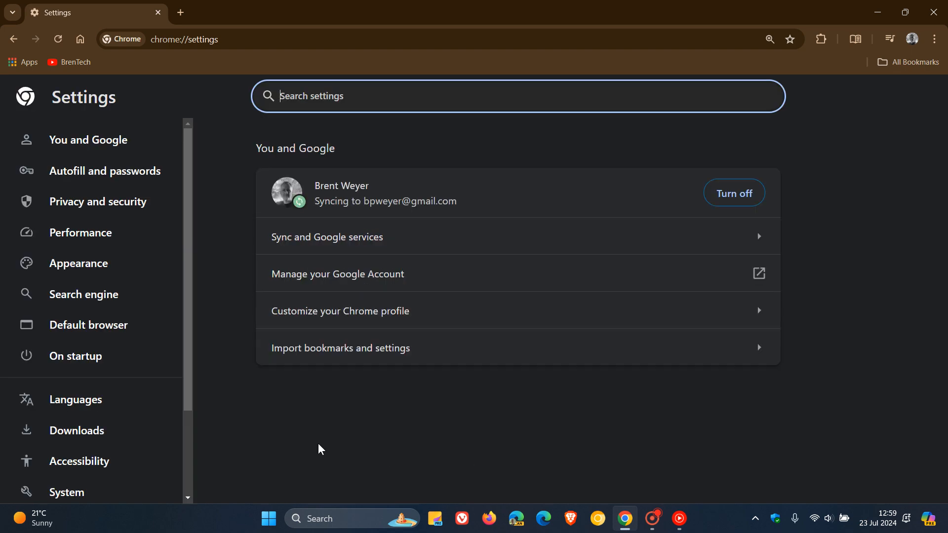
mouse_move(97, 202)
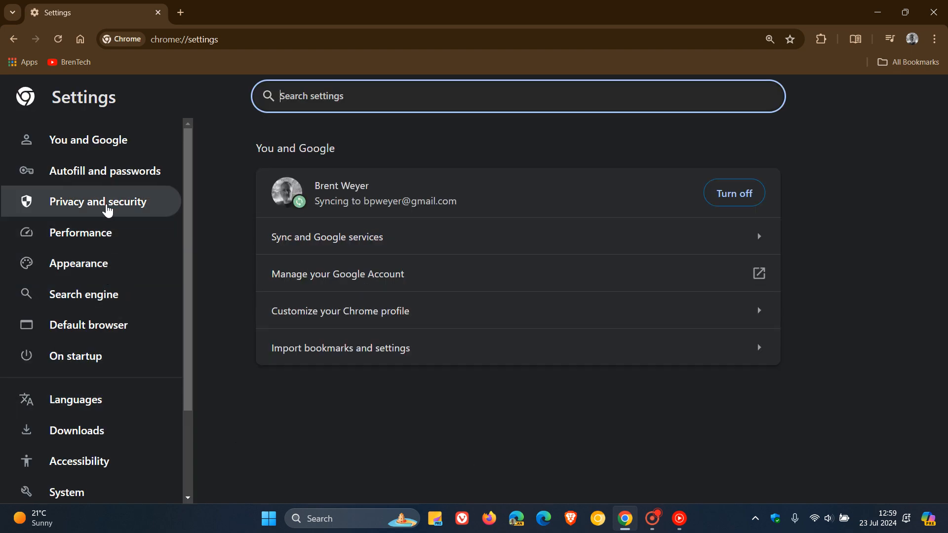
click(99, 202)
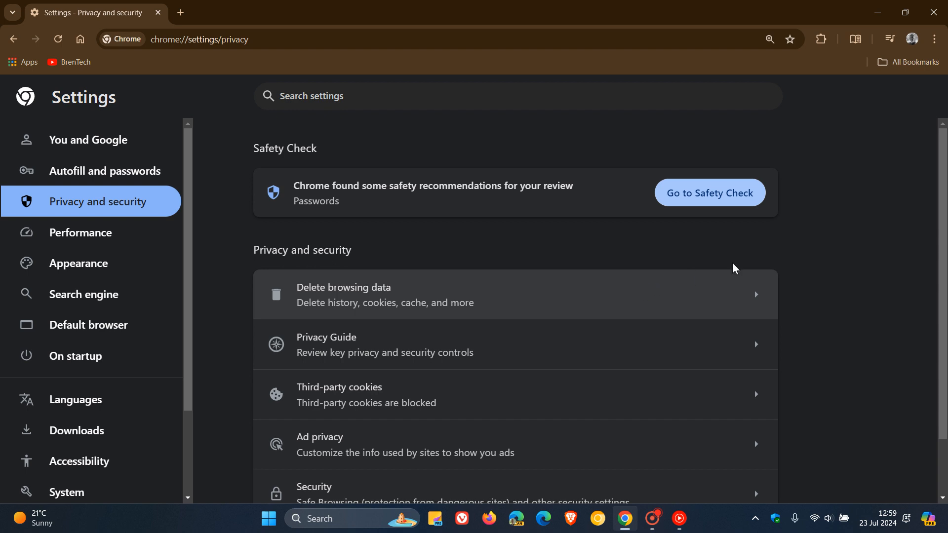
mouse_move(784, 269)
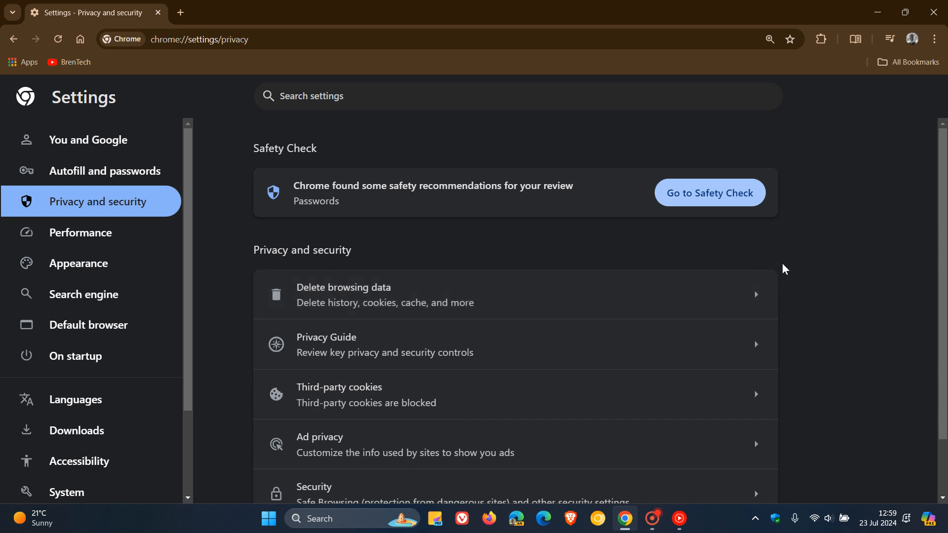
scroll(down, 3)
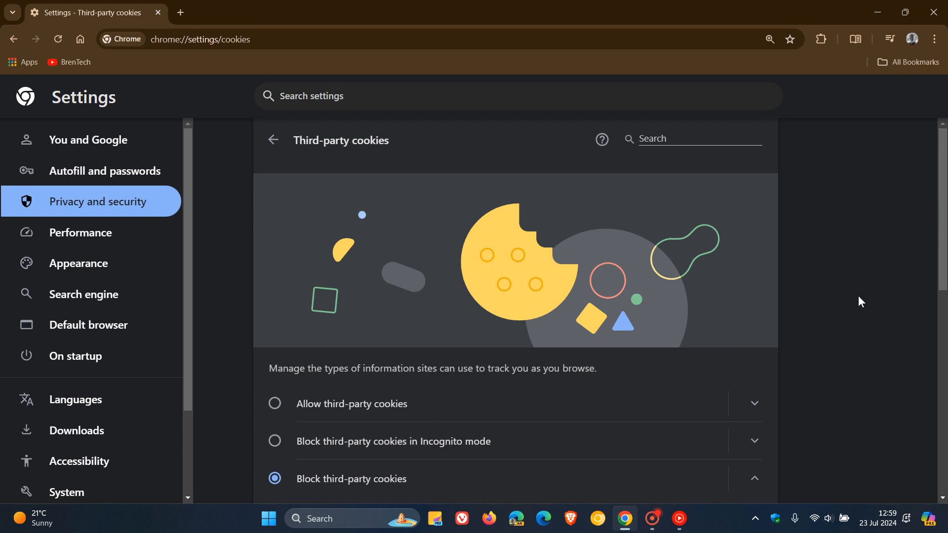
mouse_move(543, 519)
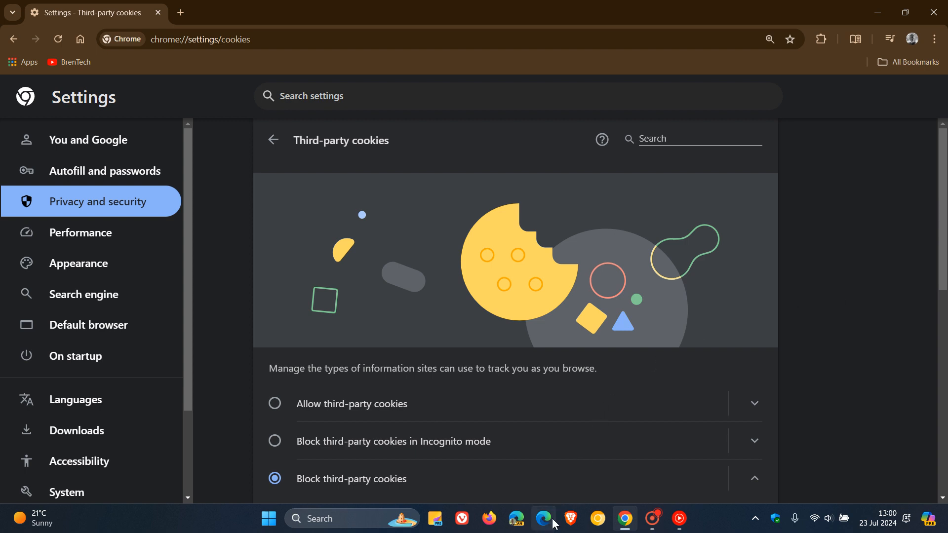
mouse_move(828, 339)
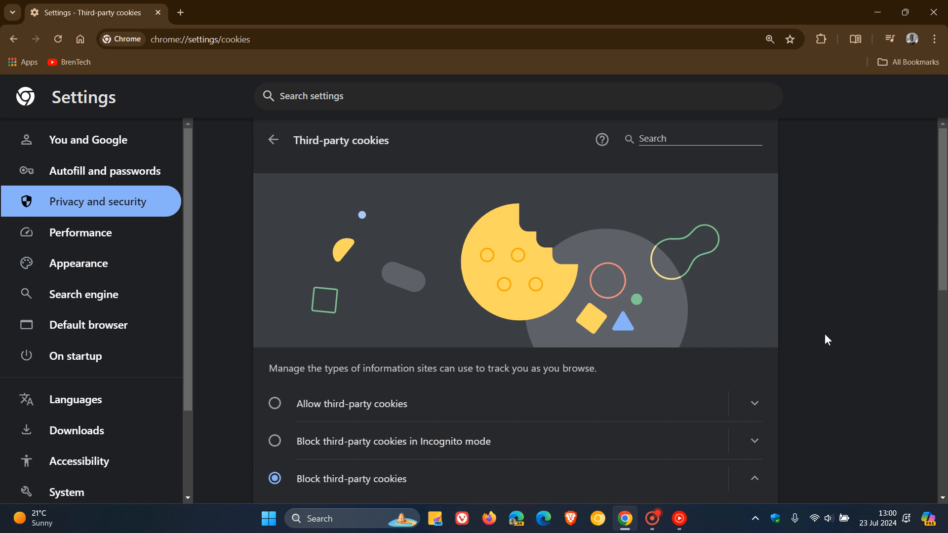
Scroll the Third-party cookies page to reveal the details under Block third-party cookies.
scroll(down, 3)
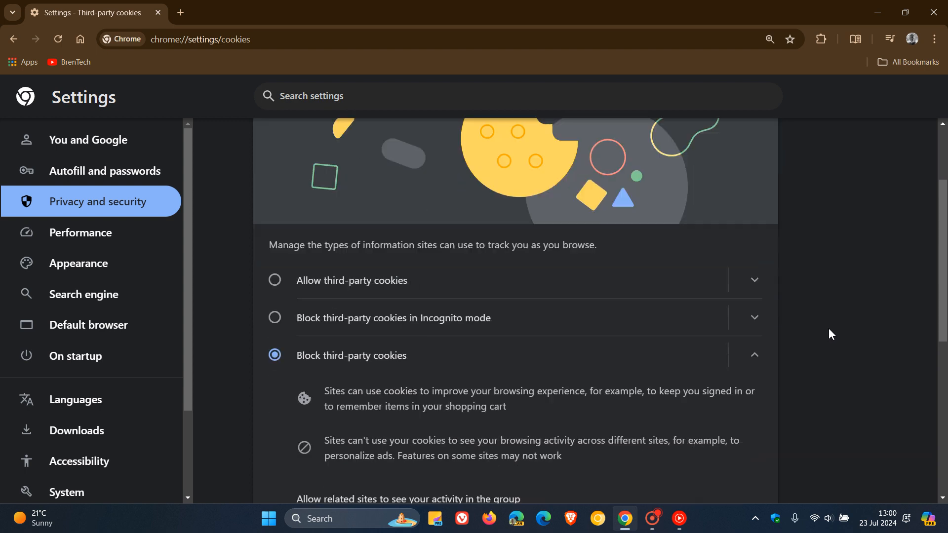
scroll(down, 3)
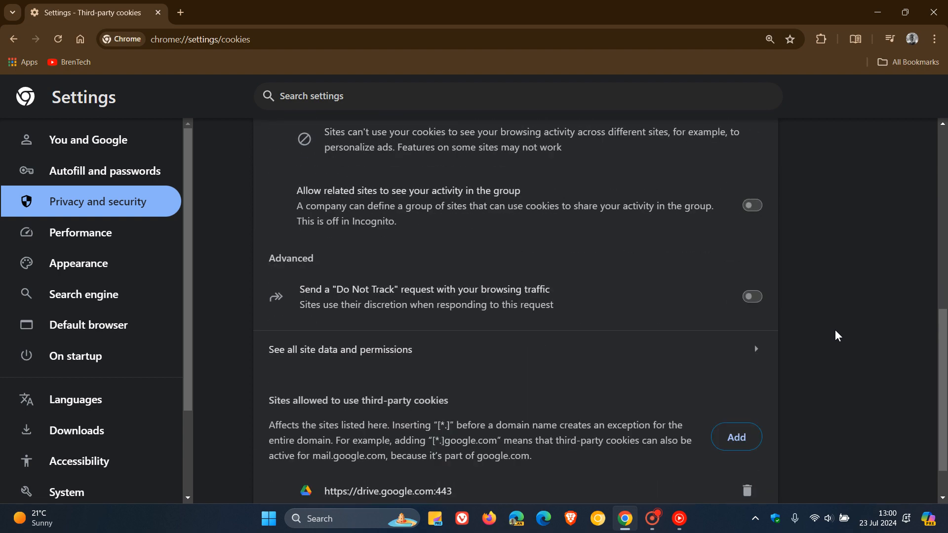
scroll(down, 3)
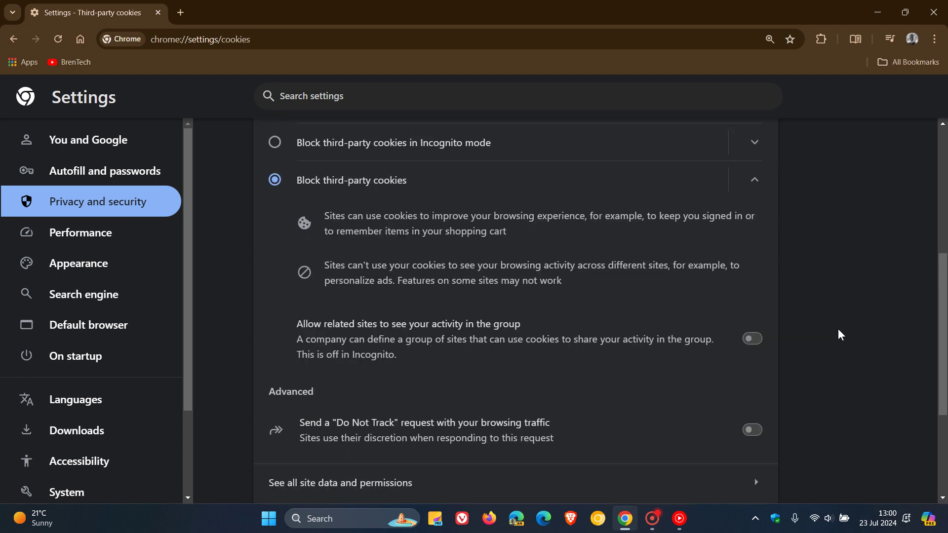
scroll(up, 3)
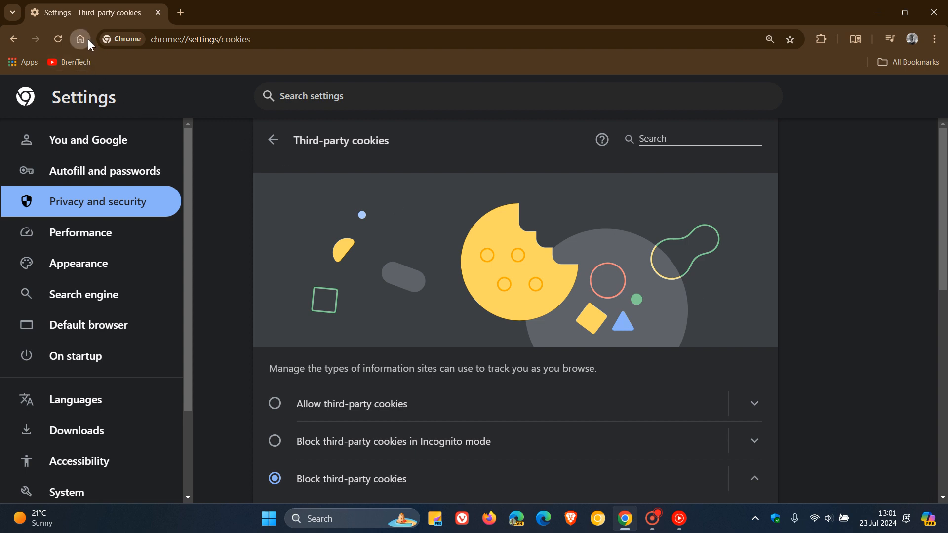
Return to the New Tab page via the toolbar Home button.
click(79, 38)
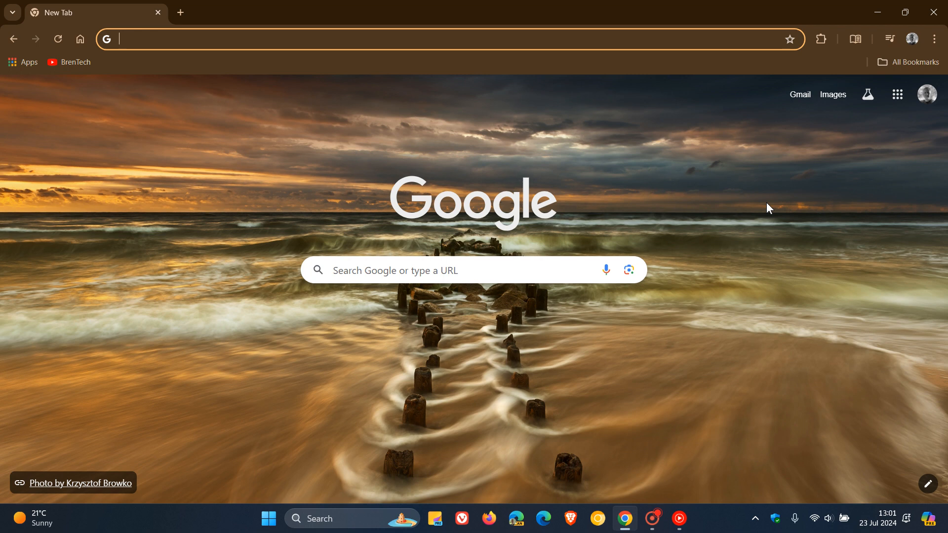
mouse_move(315, 332)
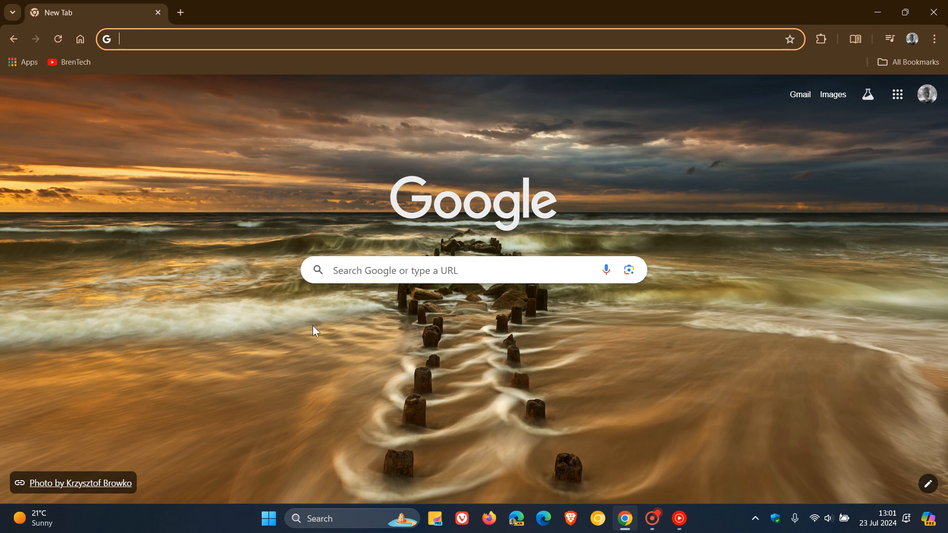
mouse_move(781, 309)
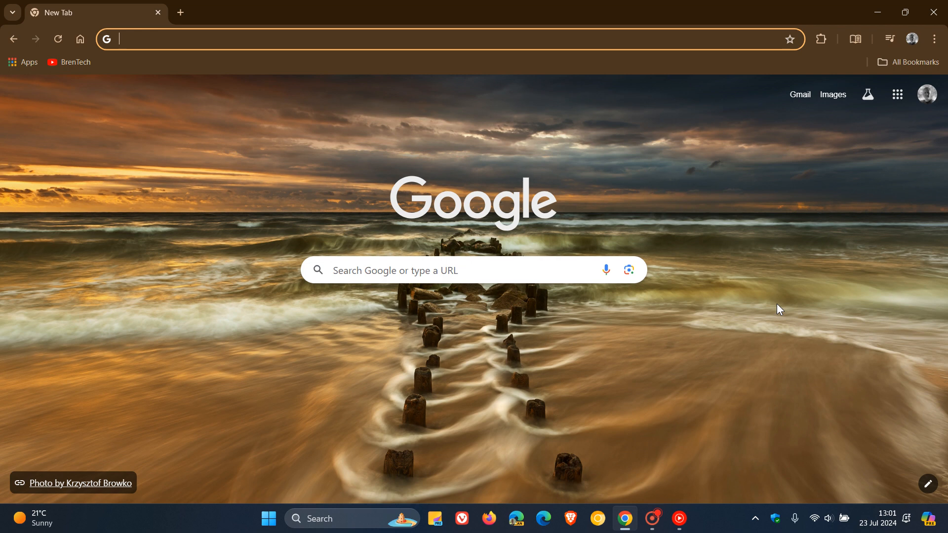
mouse_move(793, 324)
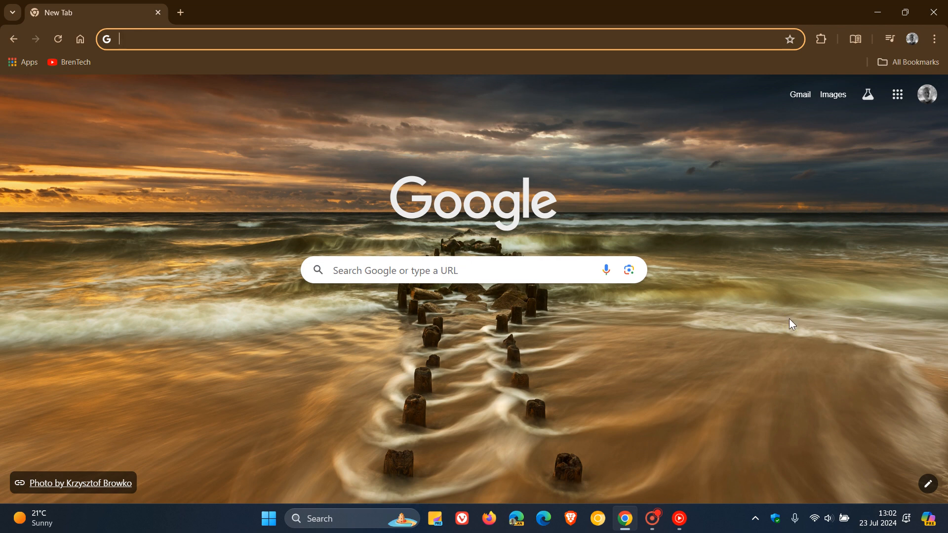